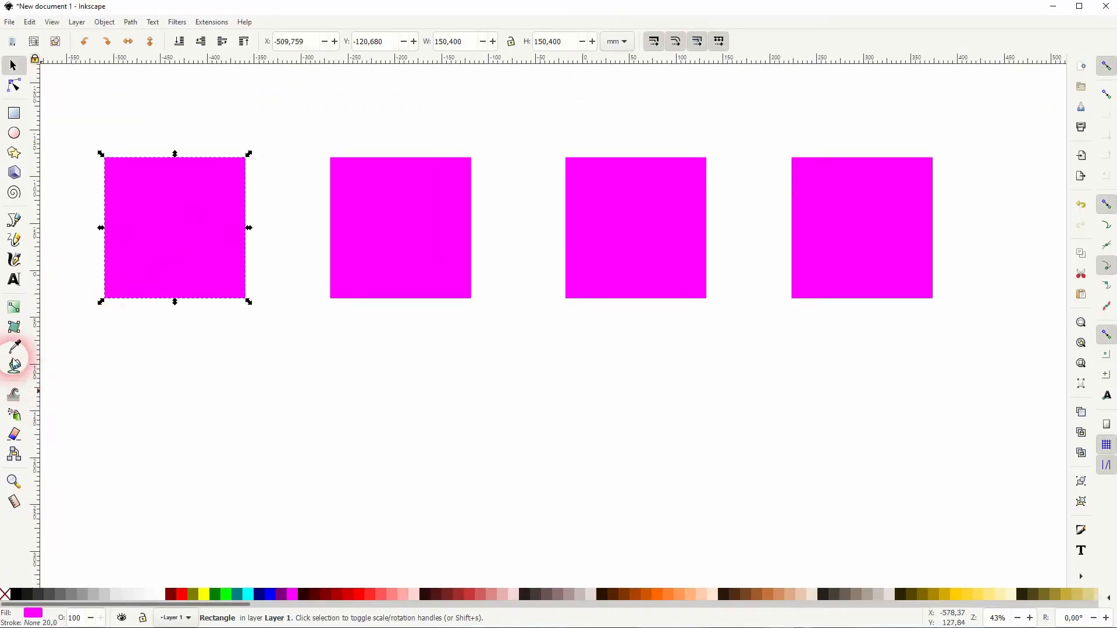
# - Fill the first magenta square with a 4×4 mesh gradient using the Mesh tool
pyautogui.click(14, 327)
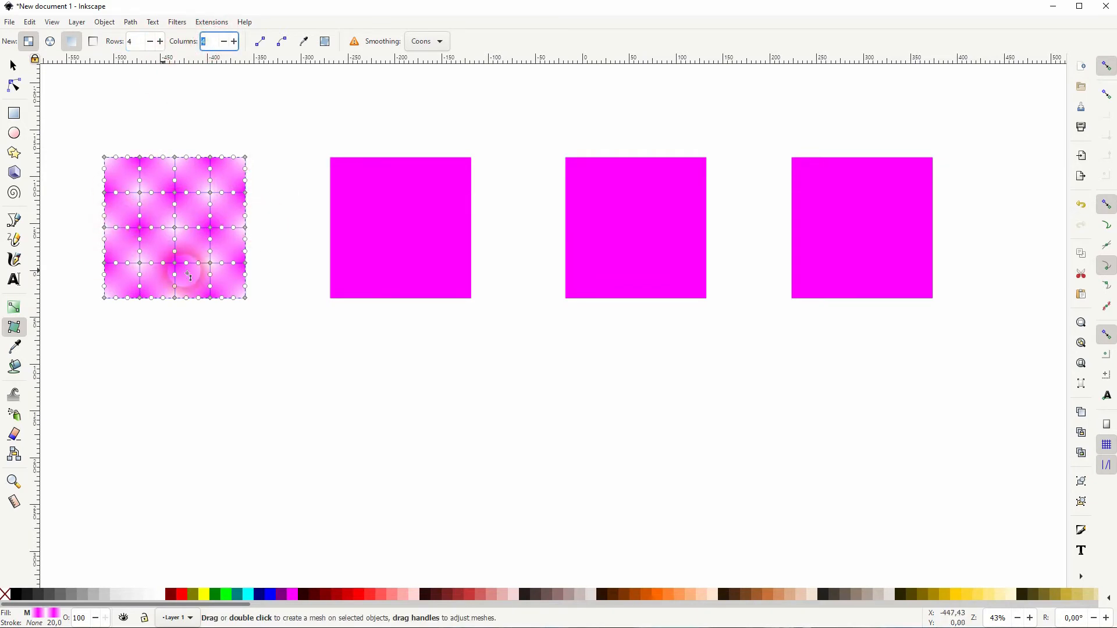
pyautogui.moveTo(187, 310)
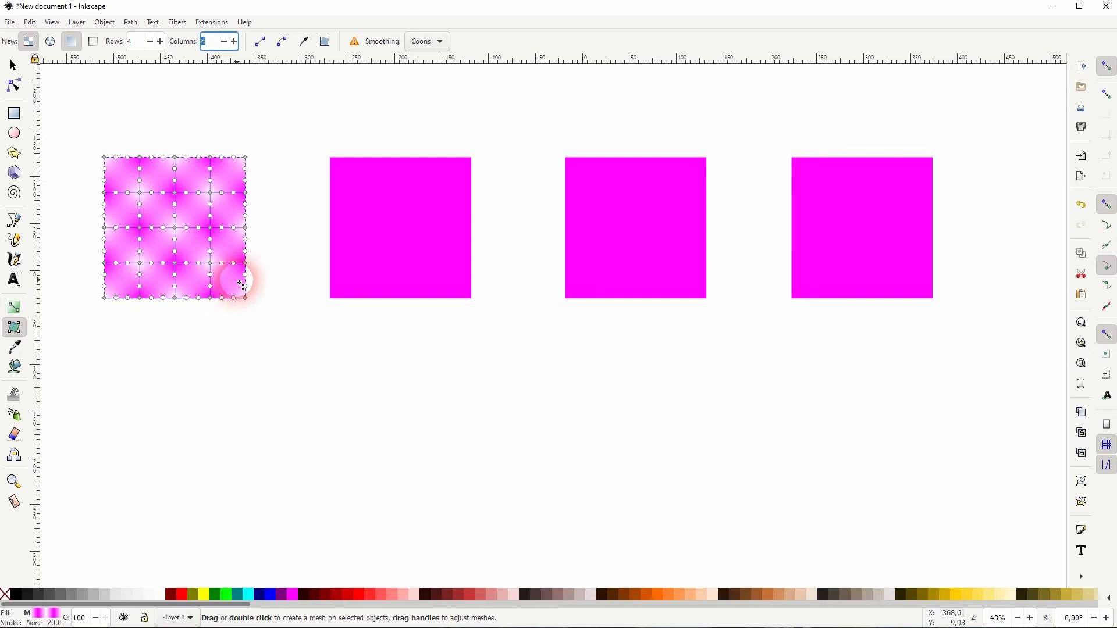
pyautogui.click(135, 41)
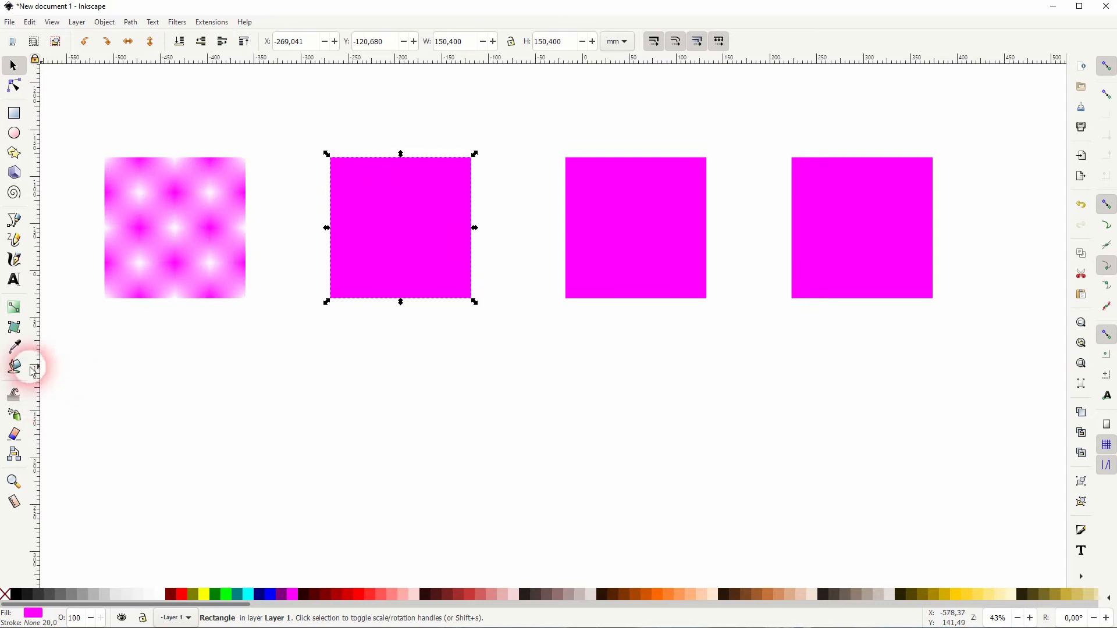
# - Fill the second magenta square with a denser 8×8 mesh gradient
pyautogui.click(14, 326)
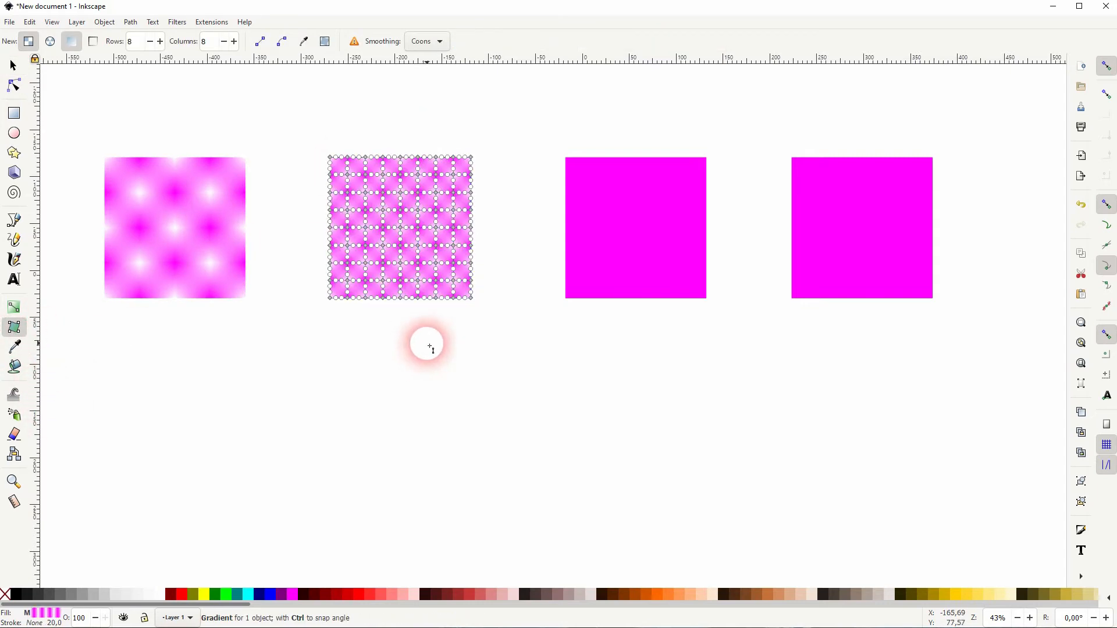
pyautogui.moveTo(349, 161)
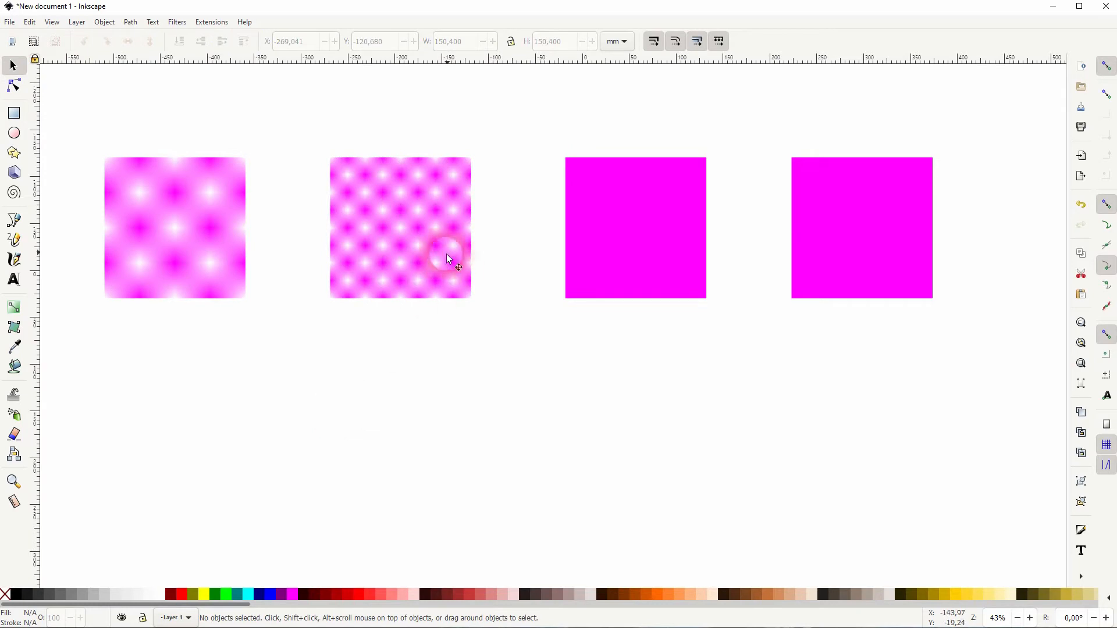
pyautogui.moveTo(456, 249)
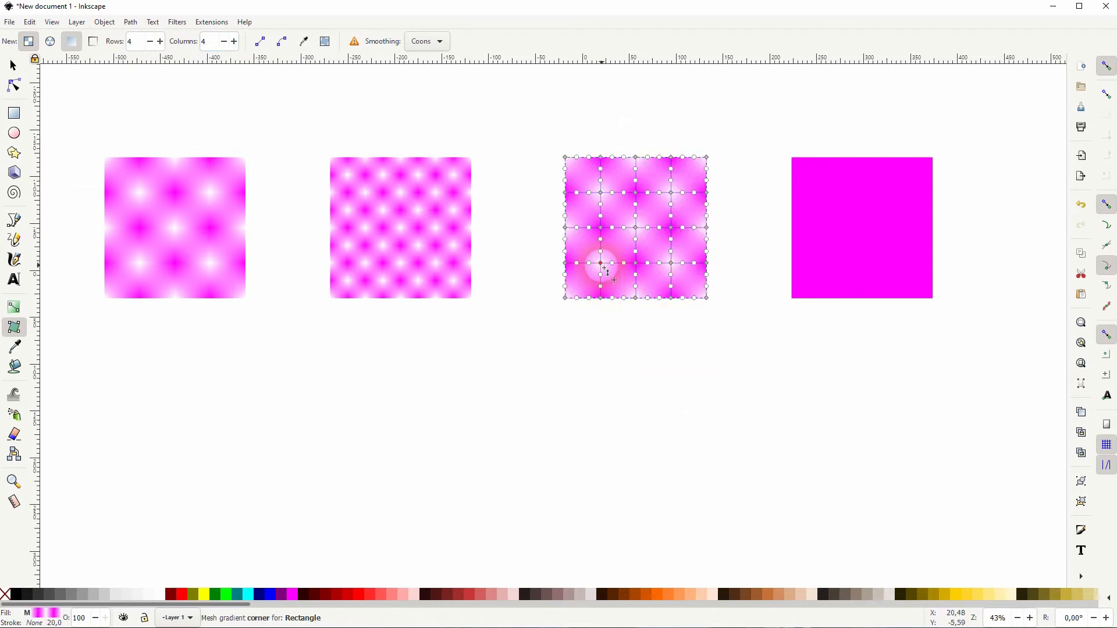
# - Recolour the third square's lower-left mesh node blue, then leave mesh editing with nothing selected
pyautogui.click(601, 264)
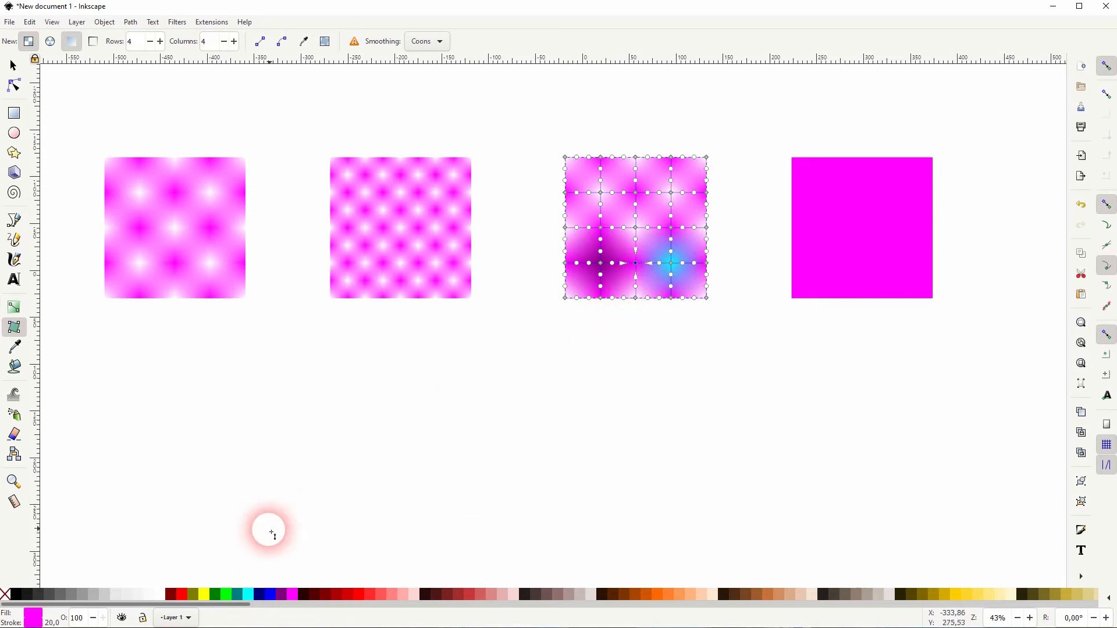
pyautogui.click(269, 595)
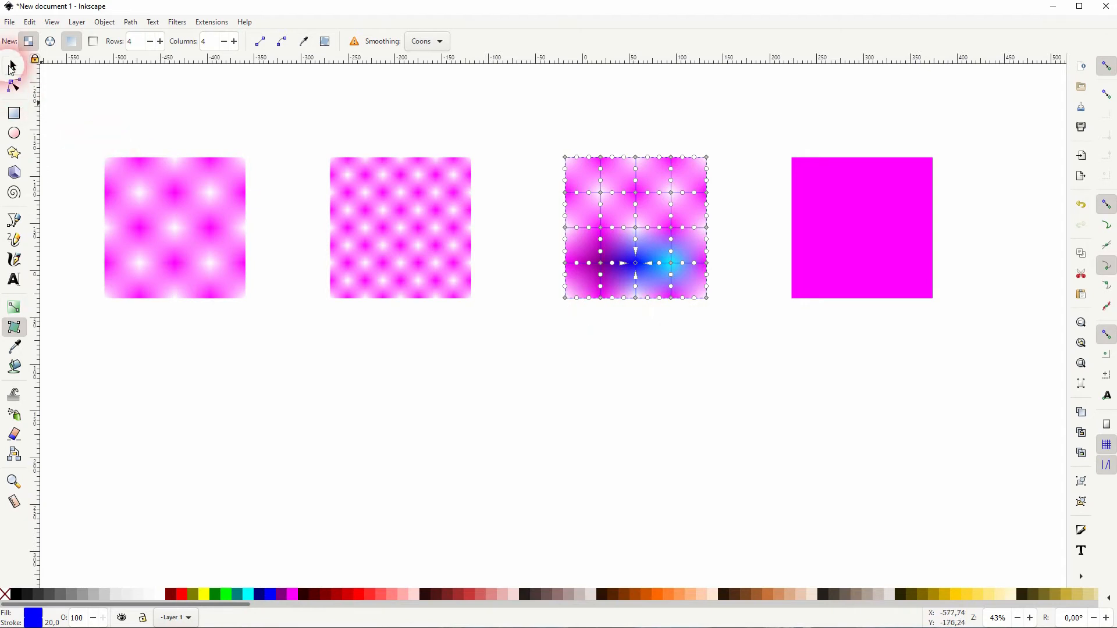
pyautogui.click(11, 65)
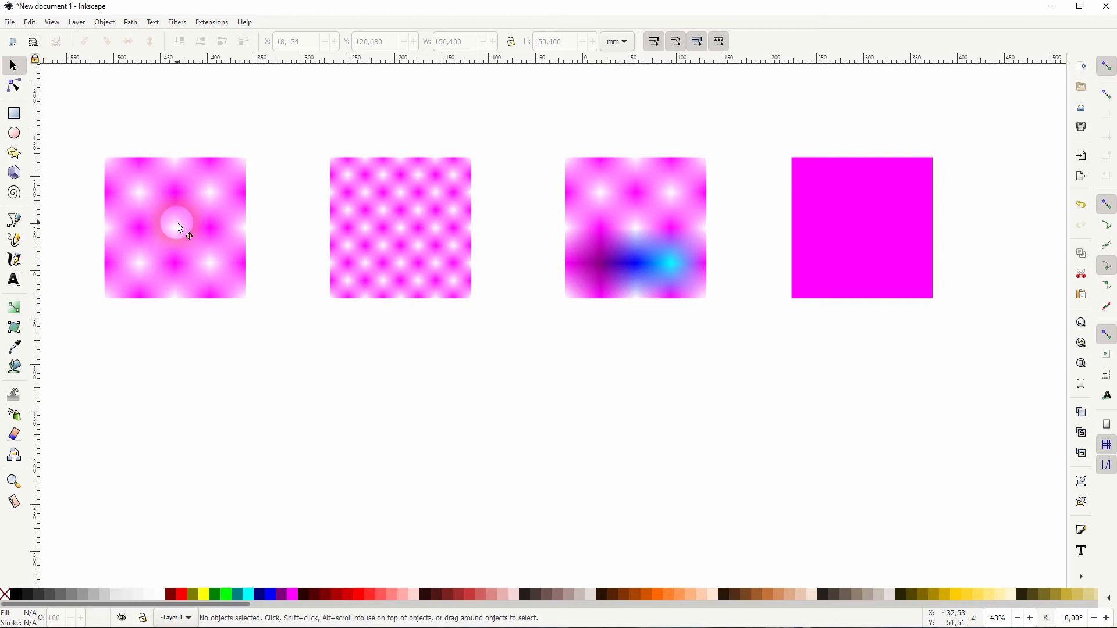
pyautogui.moveTo(805, 225)
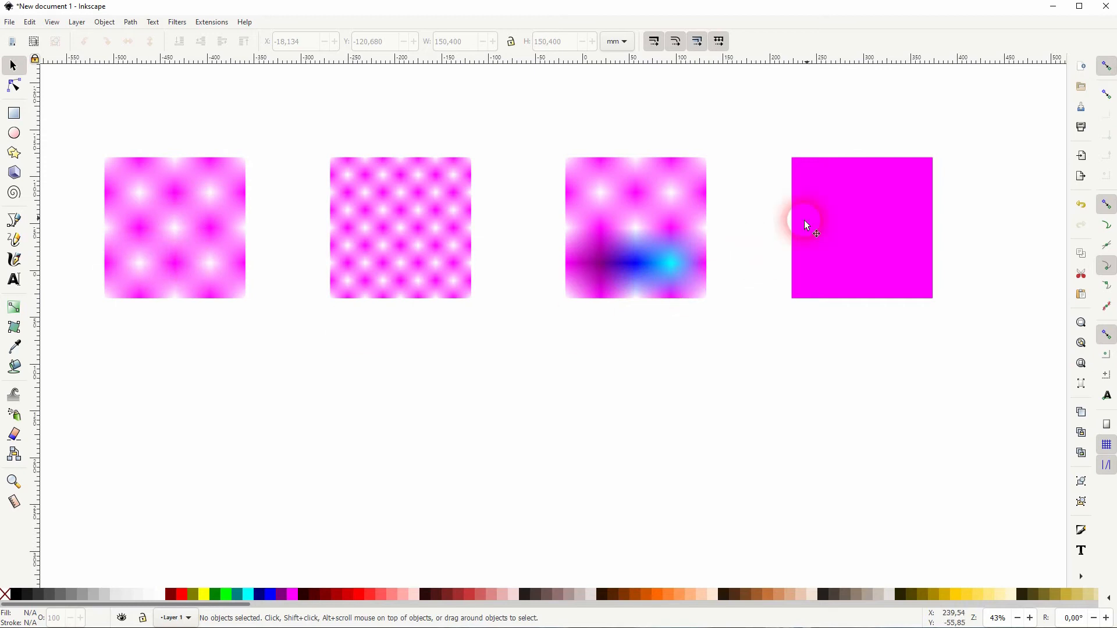
# - Give the fourth magenta square a conical circular mesh gradient
pyautogui.click(805, 224)
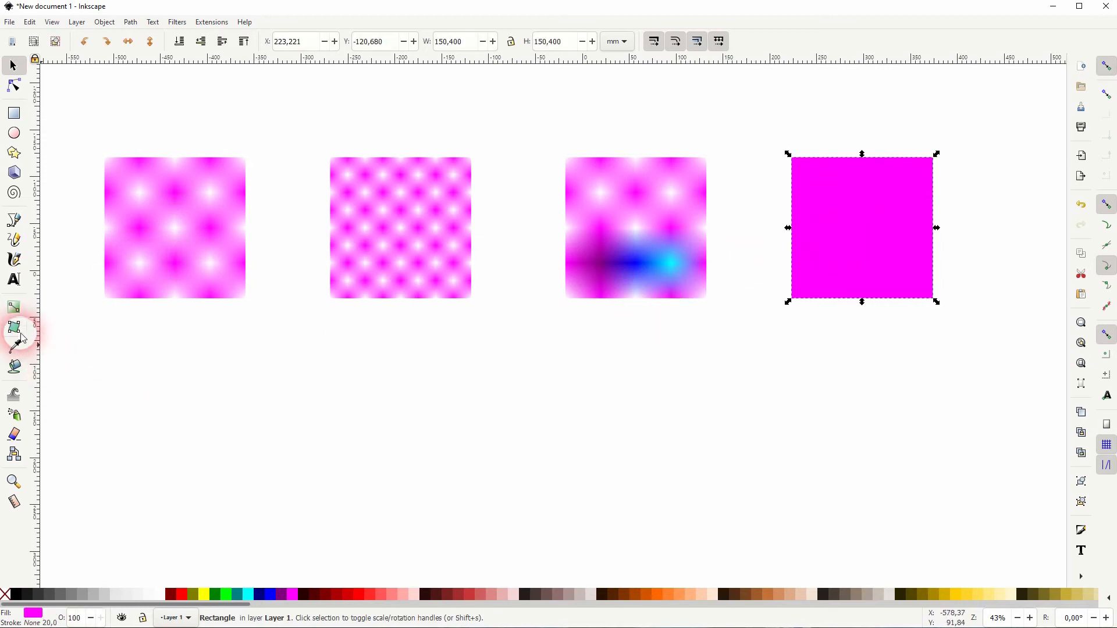
pyautogui.click(14, 327)
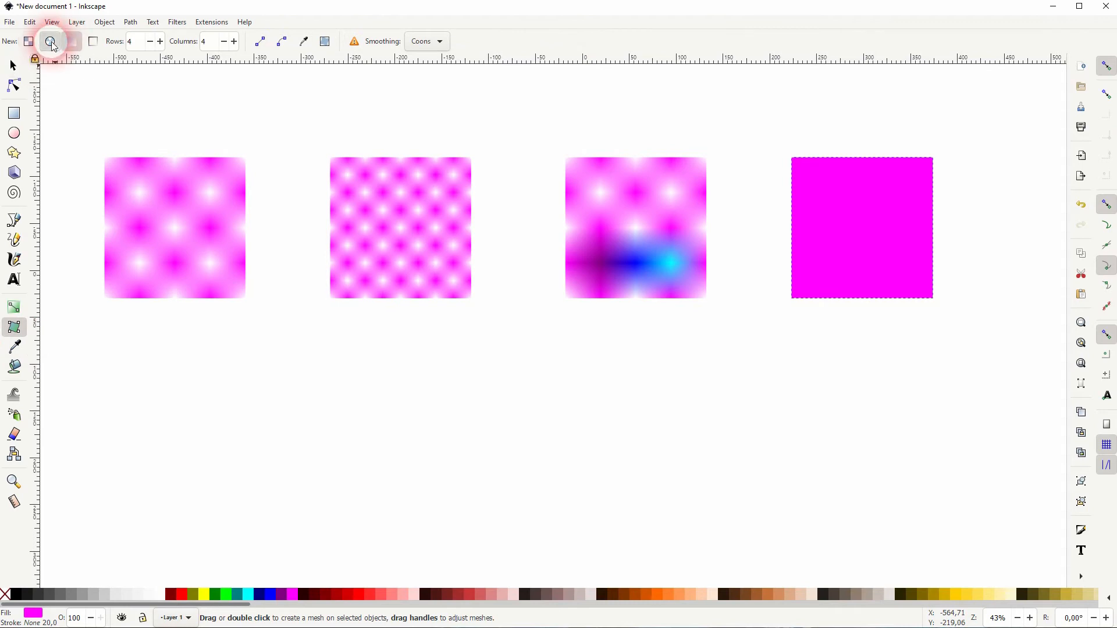
pyautogui.click(202, 41)
pyautogui.write('8')
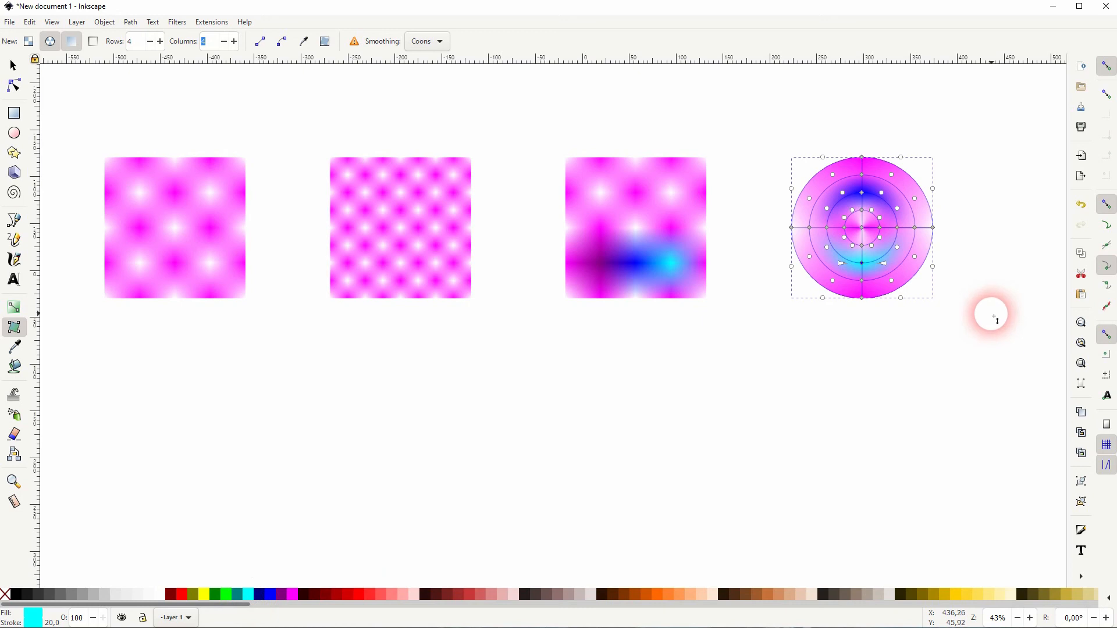
pyautogui.moveTo(809, 228)
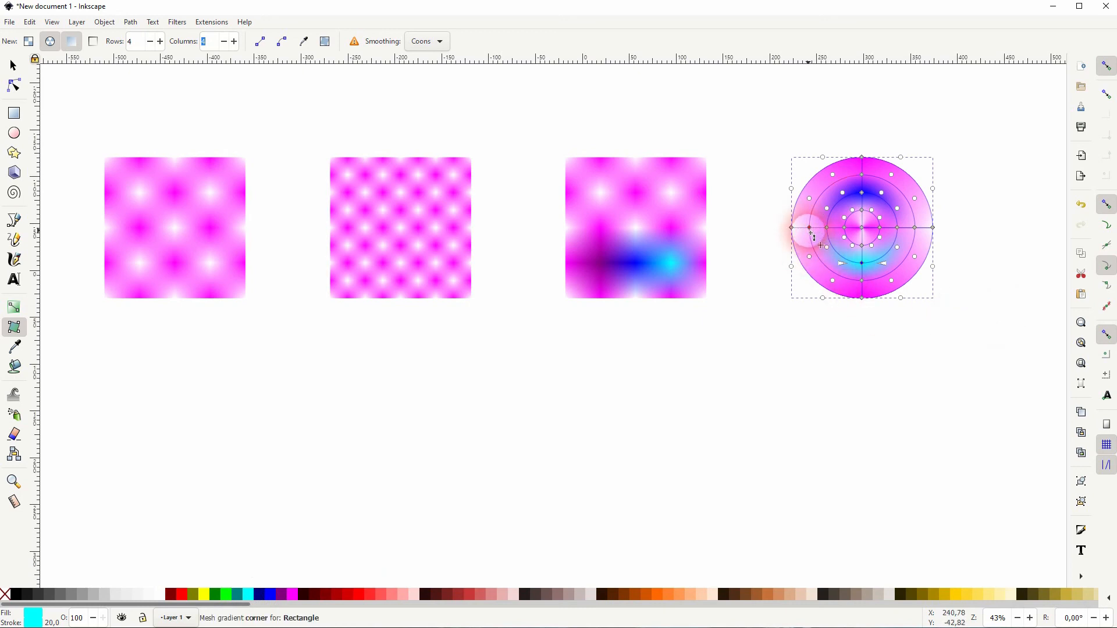